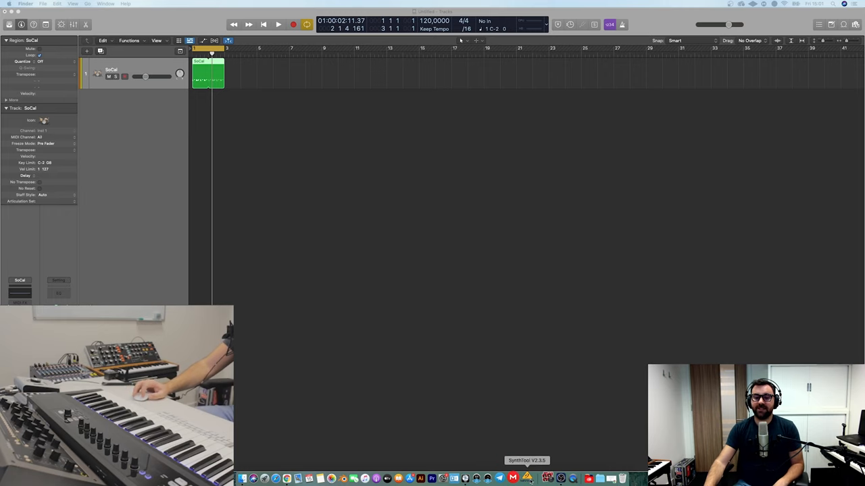
Launch Behringer Synth Tool from the Dock so it detects the connected Poly D
left_click(527, 478)
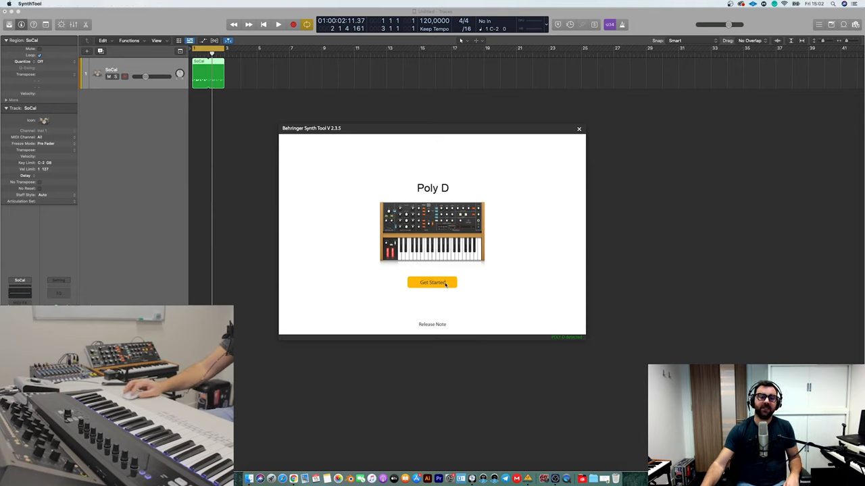
Set the Poly D's Clock Source to MIDI USB in General settings and close Synth Tool
left_click(432, 282)
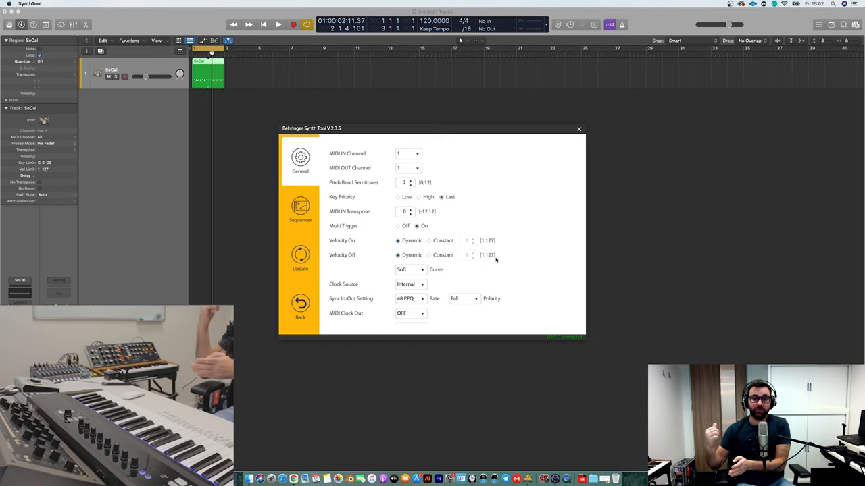
scroll("down", 3)
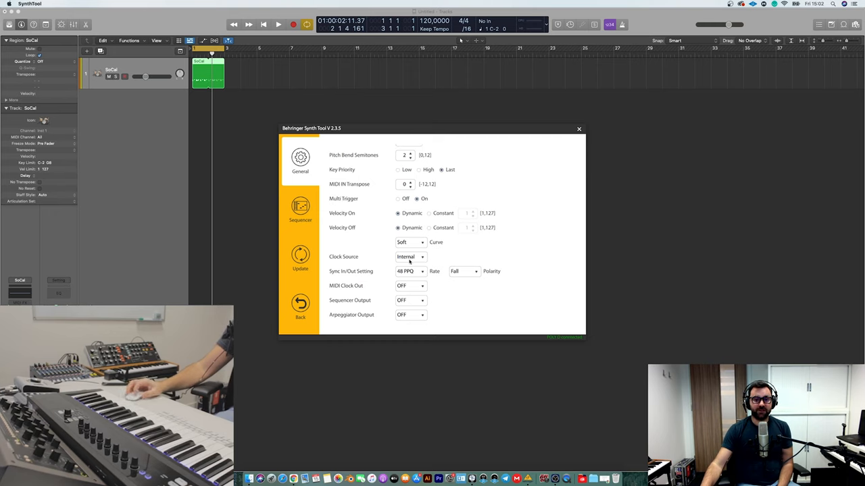
left_click(411, 257)
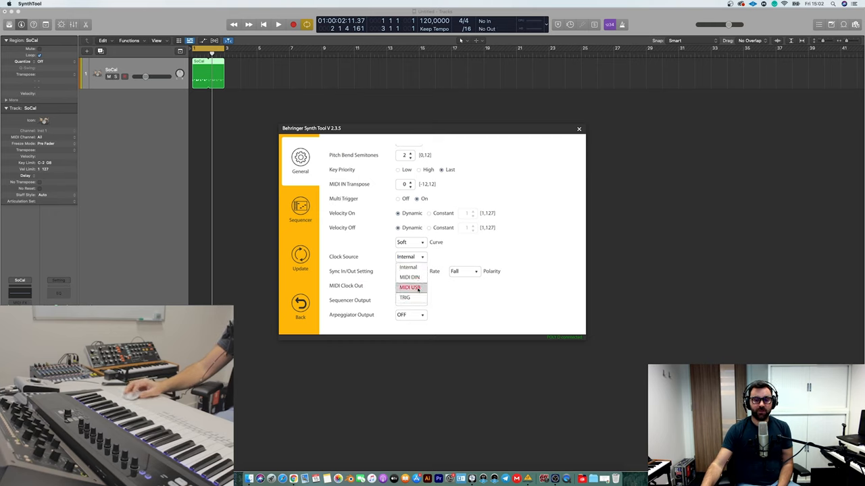
left_click(411, 288)
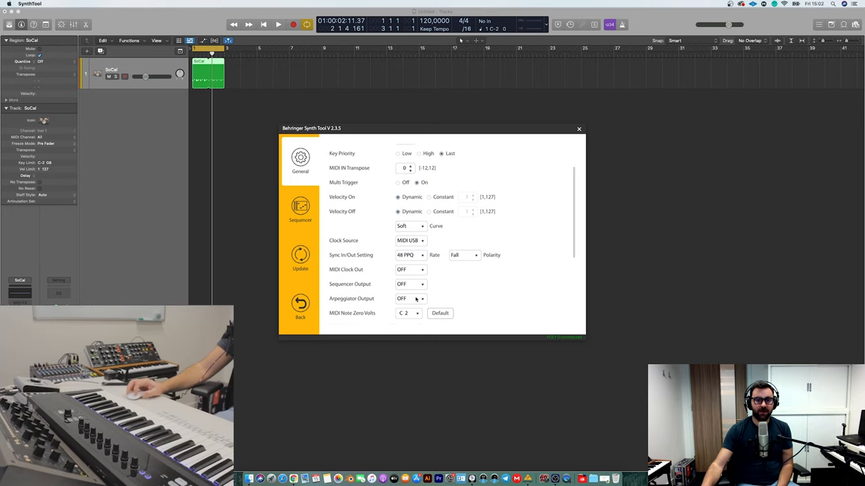
scroll("up", 3)
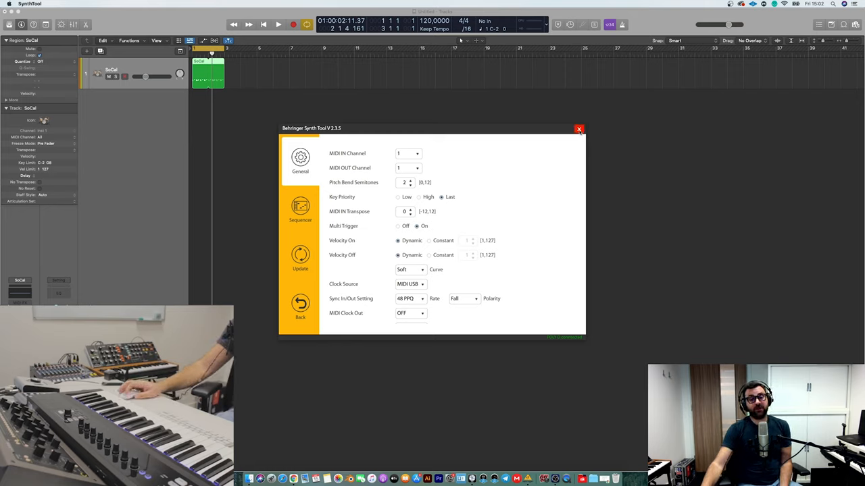
left_click(578, 130)
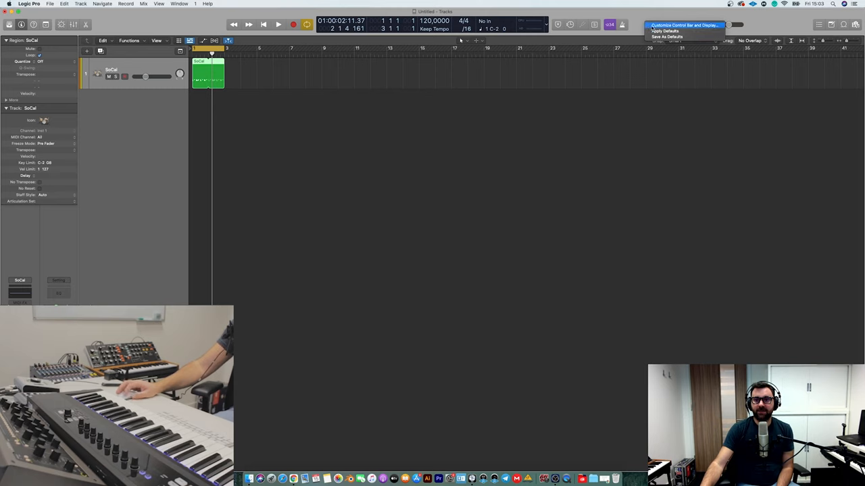
Confirm the Control Bar and Display customisation and bring up the sync button's menu
left_click(683, 24)
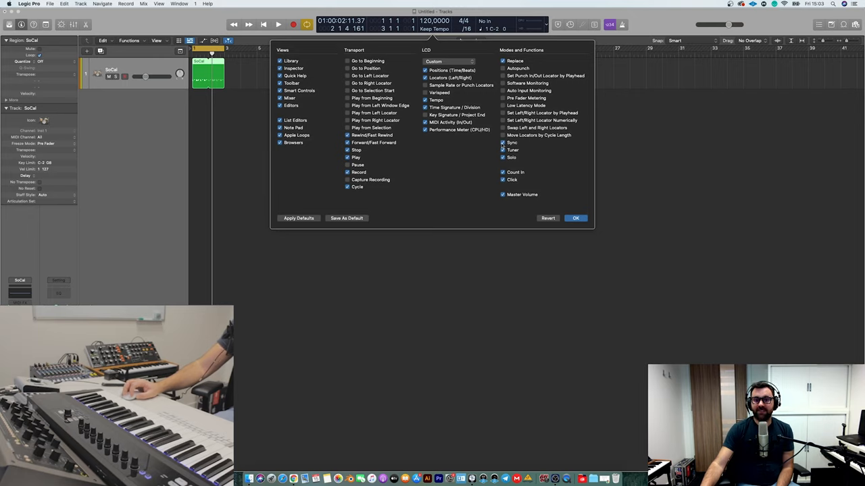
left_click(576, 218)
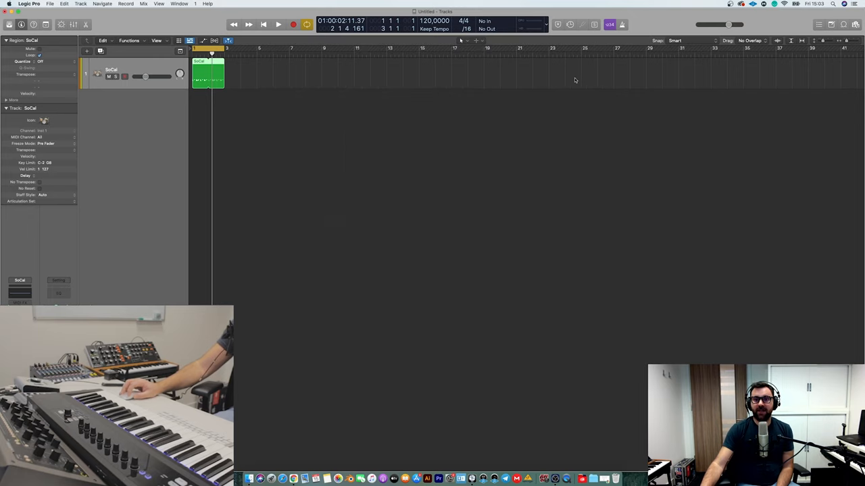
left_click(570, 25)
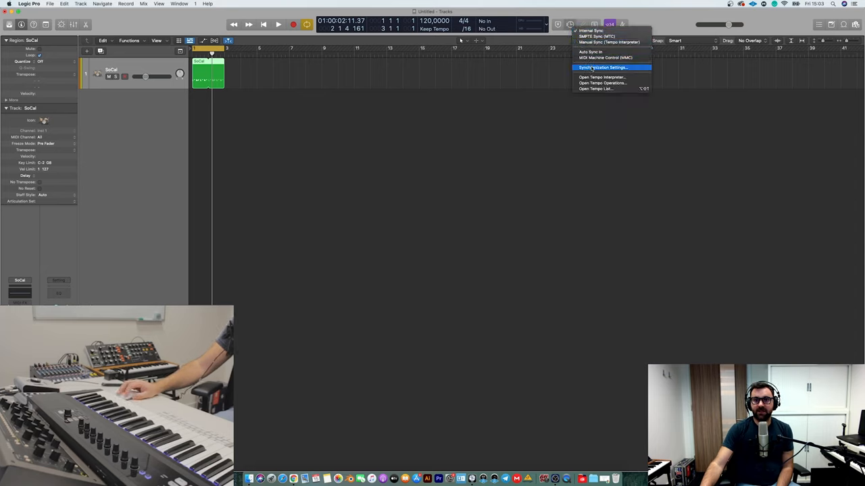
In Synchronization Settings > MIDI, send clock to POLY D with Clock Mode Pattern, then close
left_click(603, 68)
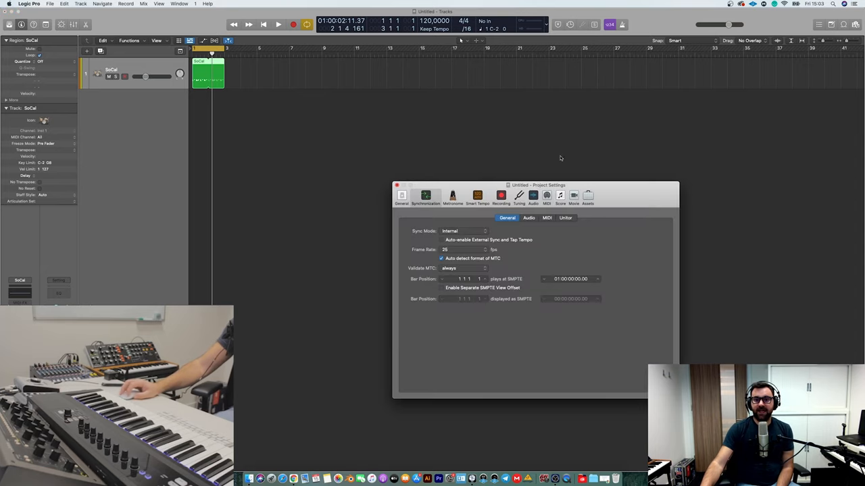
left_click(539, 167)
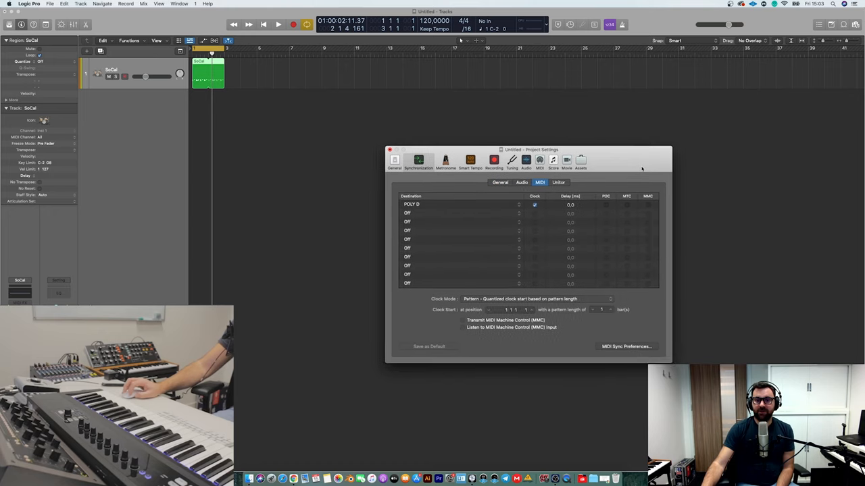
left_click(410, 204)
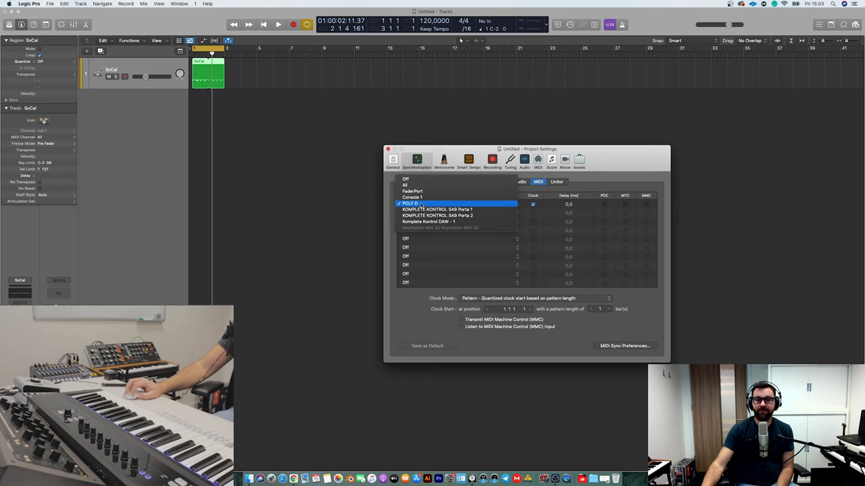
left_click(412, 203)
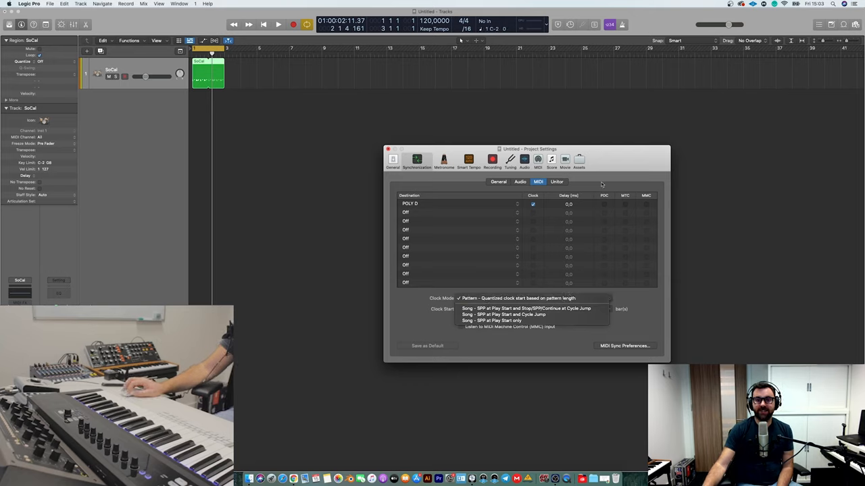
left_click(514, 299)
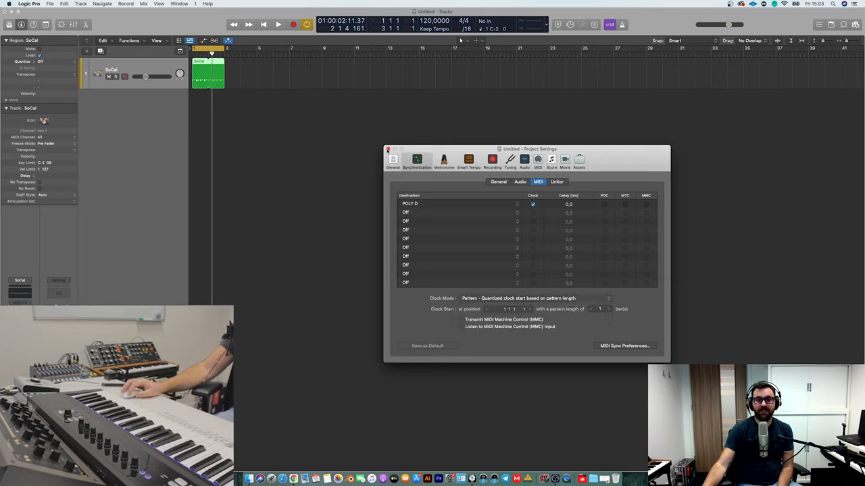
left_click(388, 149)
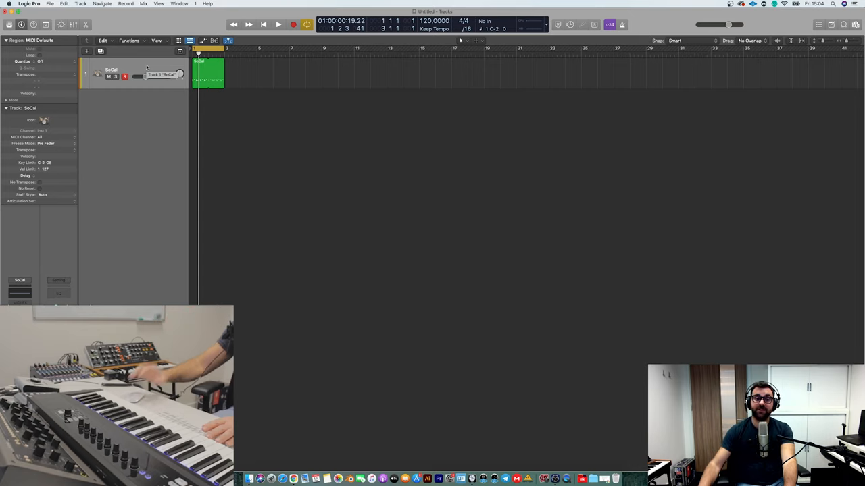
Run playback briefly to test clock sync, stop it, and start adding a new track
left_click(278, 25)
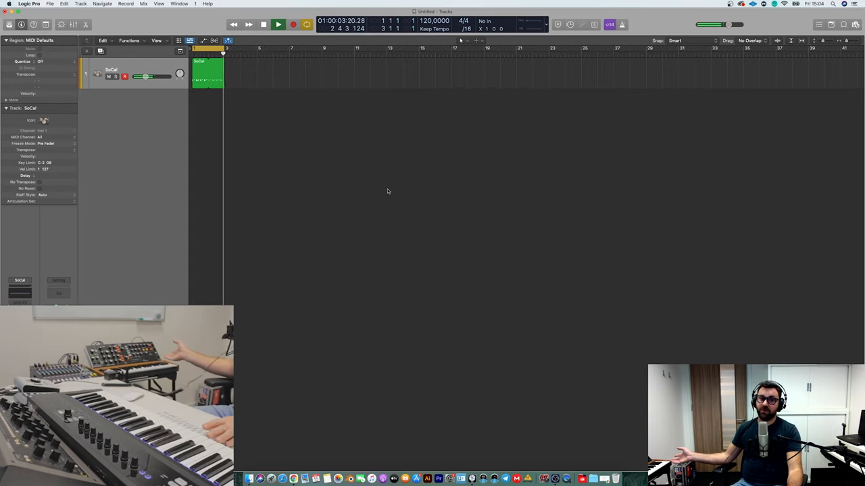
left_click(278, 24)
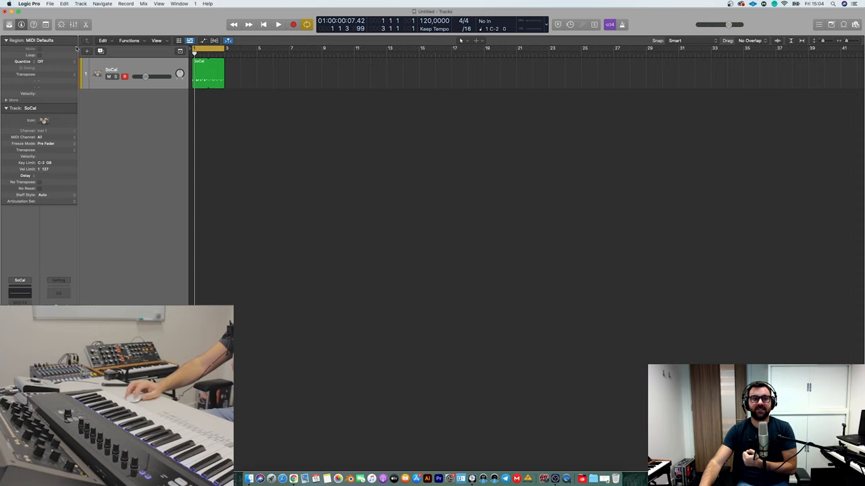
left_click(86, 51)
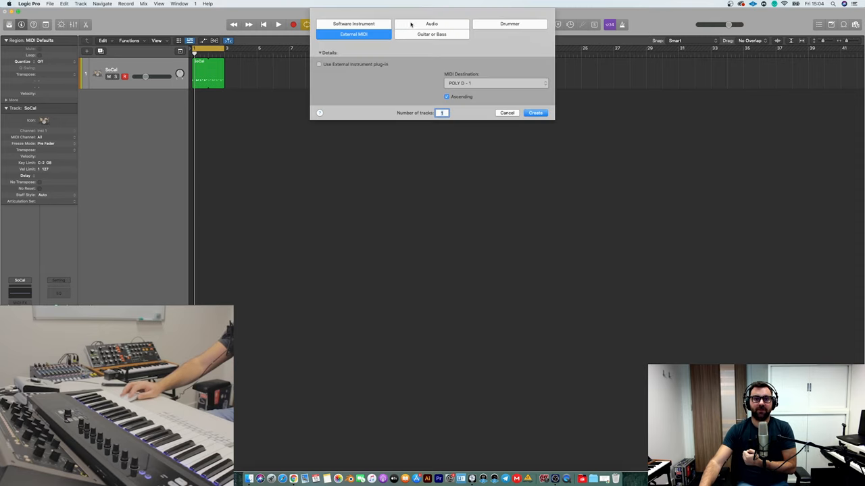
Create the Audio 1 track and start a recording pass of the Poly D onto it
left_click(535, 114)
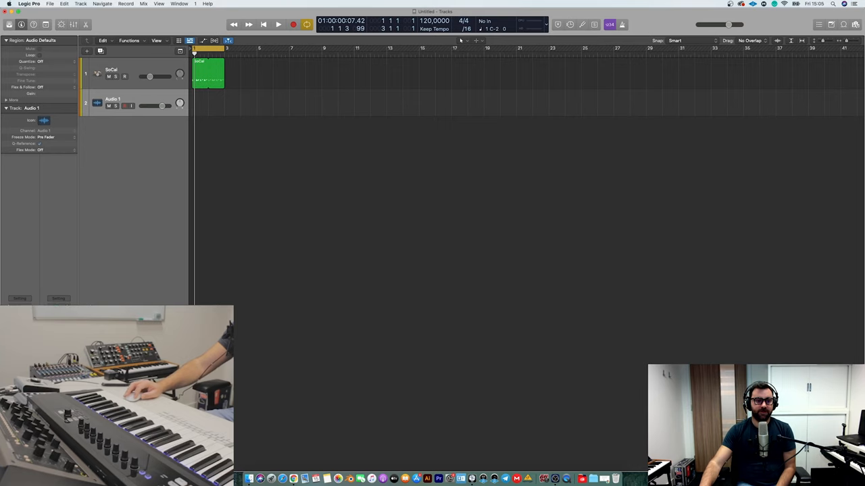
left_click(278, 24)
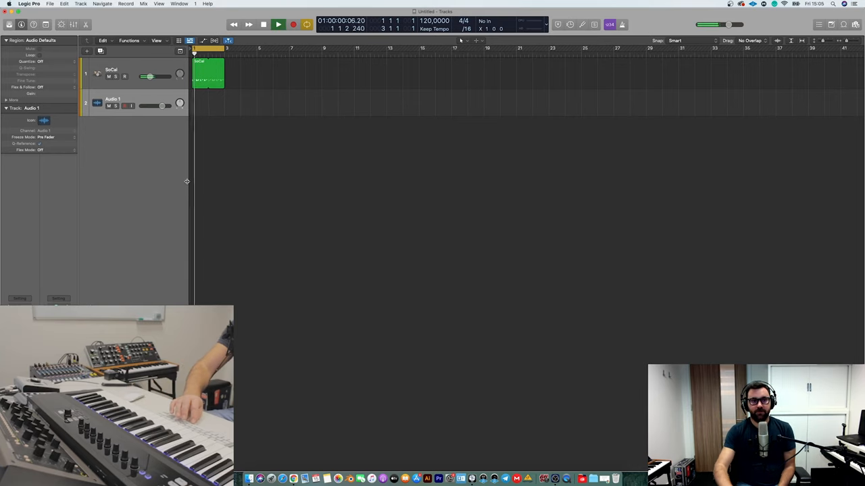
left_click(278, 25)
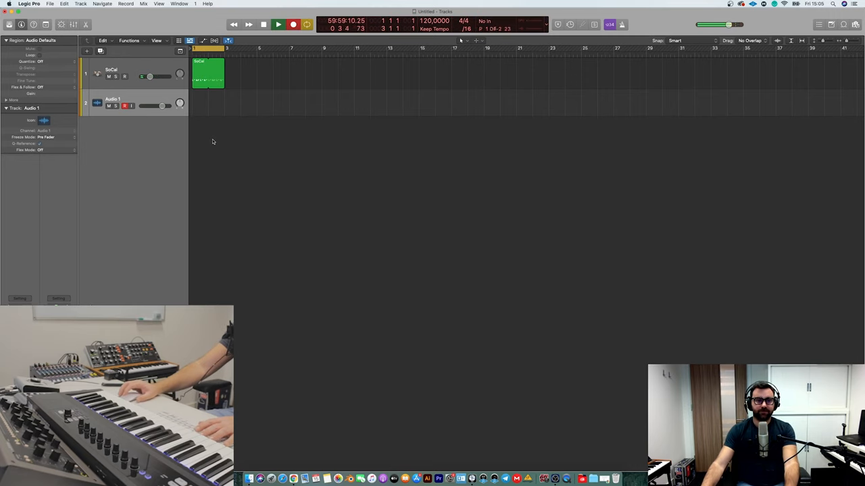
left_click(278, 25)
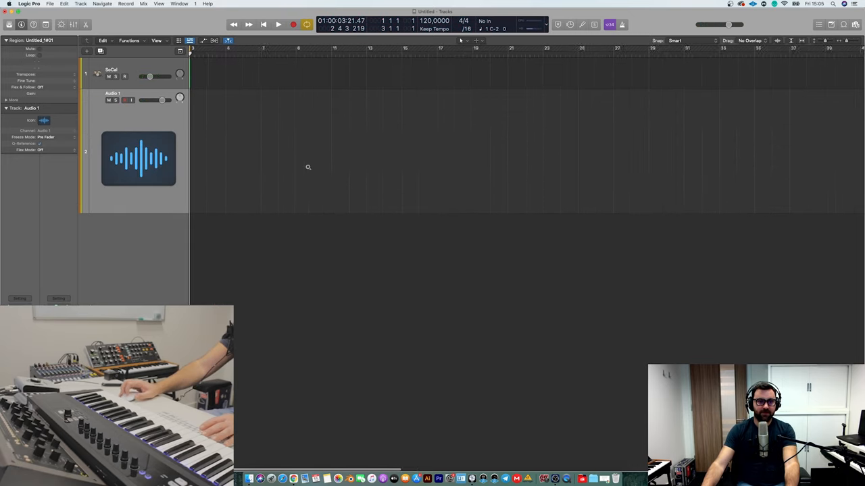
Stop the recording and delete the Audio 1 take from disk
left_click(278, 25)
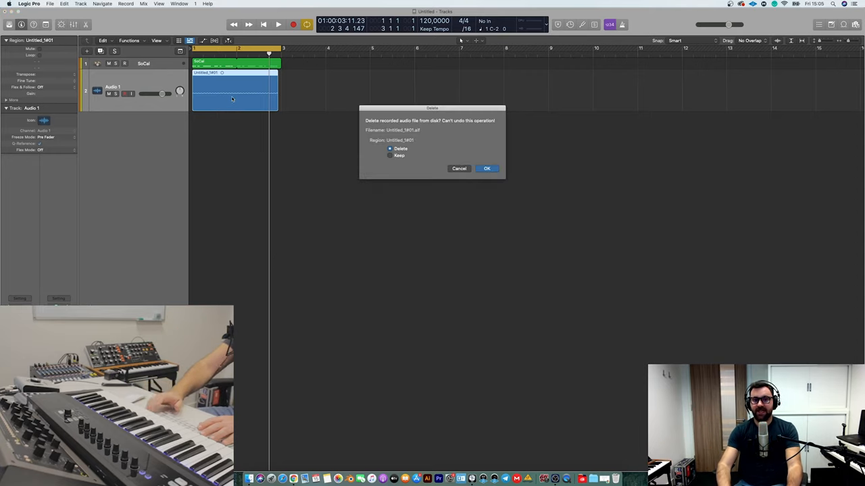
left_click(487, 168)
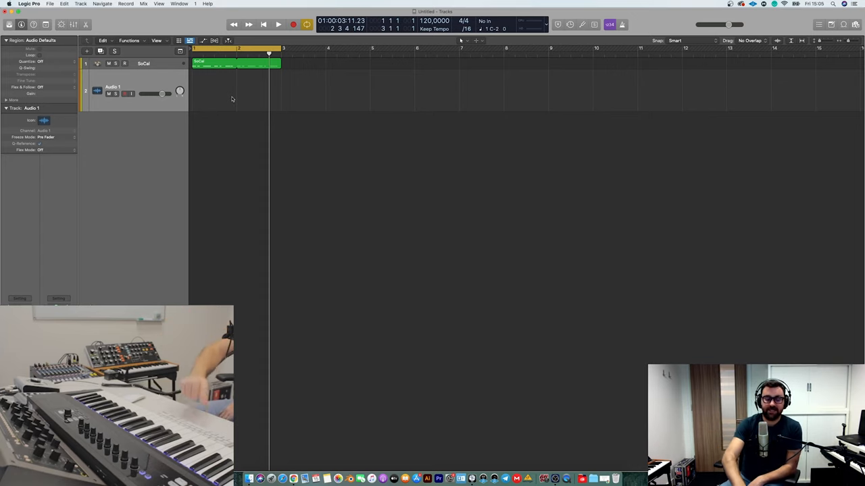
left_click(278, 24)
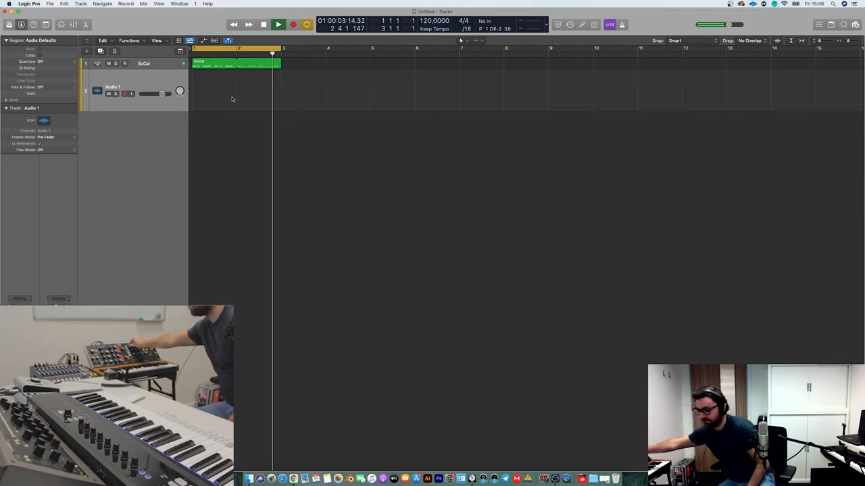
left_click(278, 24)
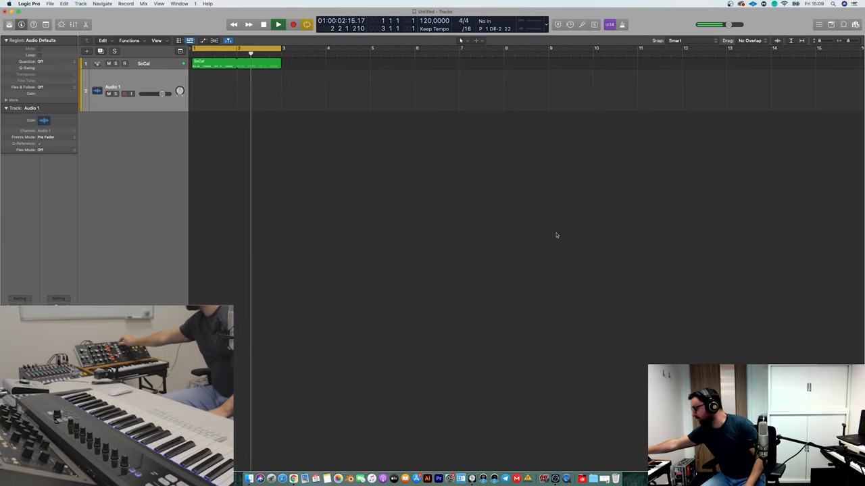
left_click(278, 24)
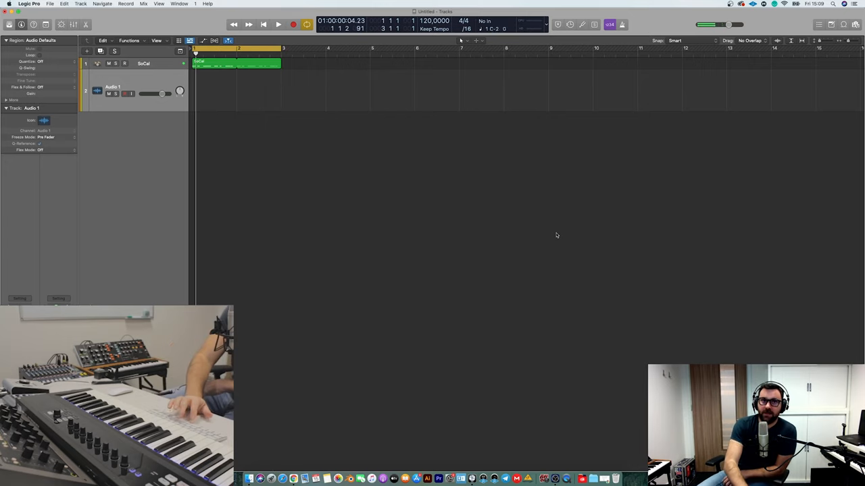
left_click(279, 24)
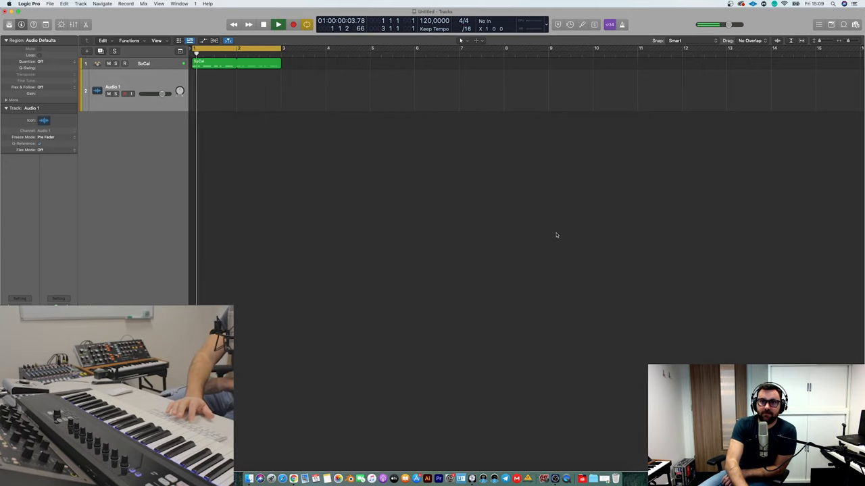
left_click(278, 25)
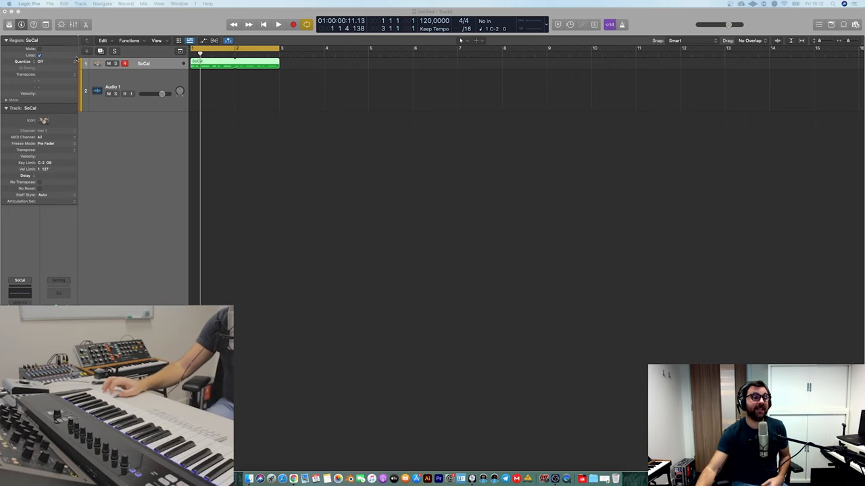
Set up a new External MIDI track with MIDI Destination POLY D - 1
left_click(86, 52)
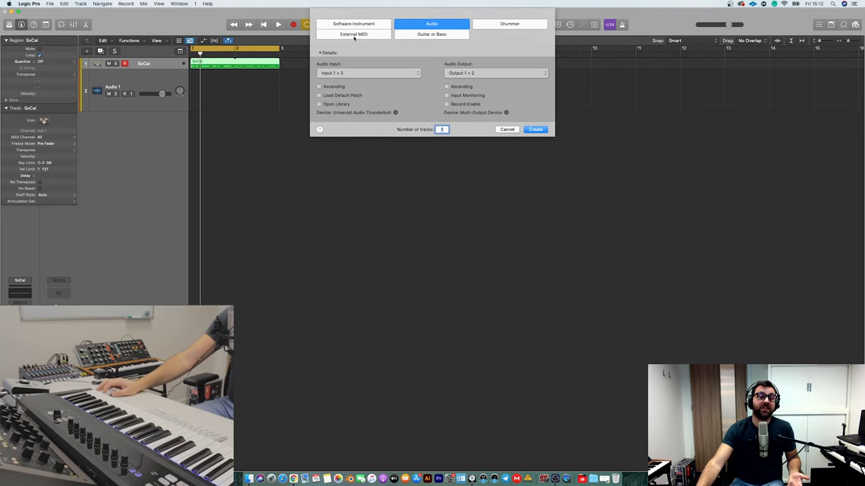
left_click(354, 34)
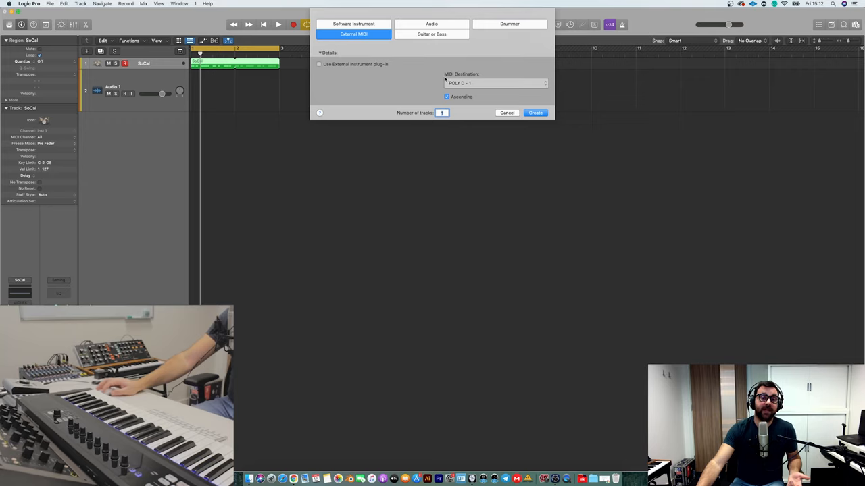
left_click(495, 82)
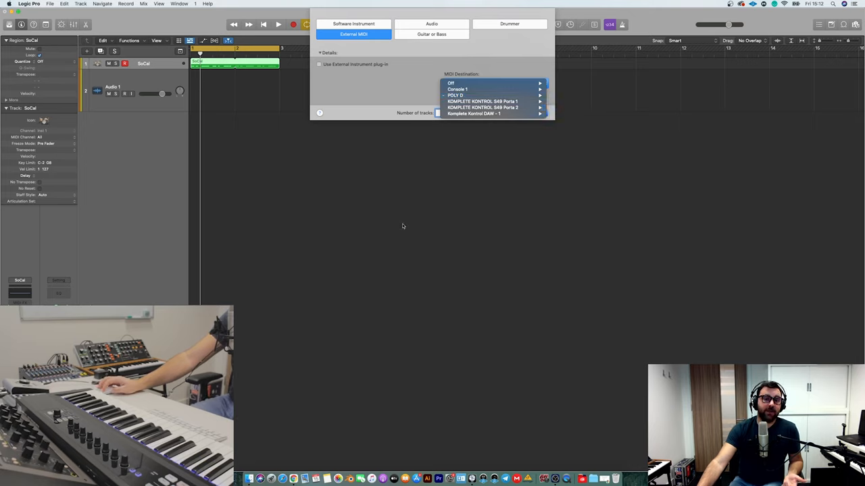
left_click(453, 95)
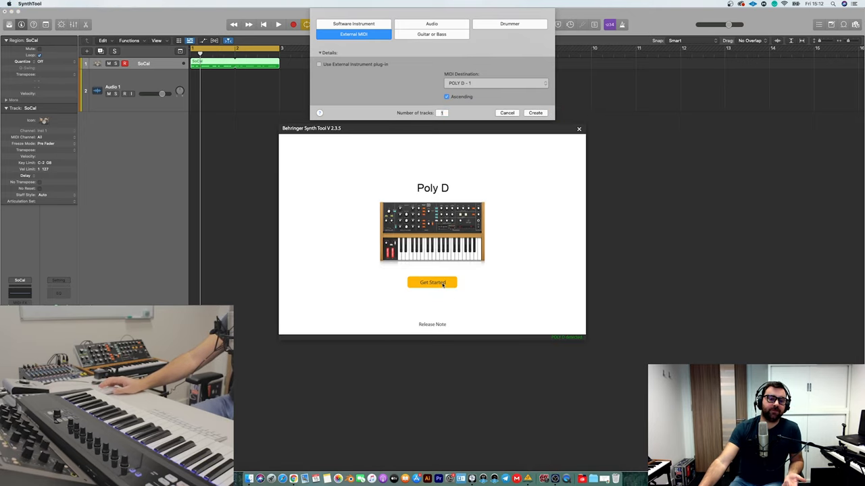
Verify the Poly D's MIDI IN channel is 1 in Synth Tool and close it
left_click(432, 283)
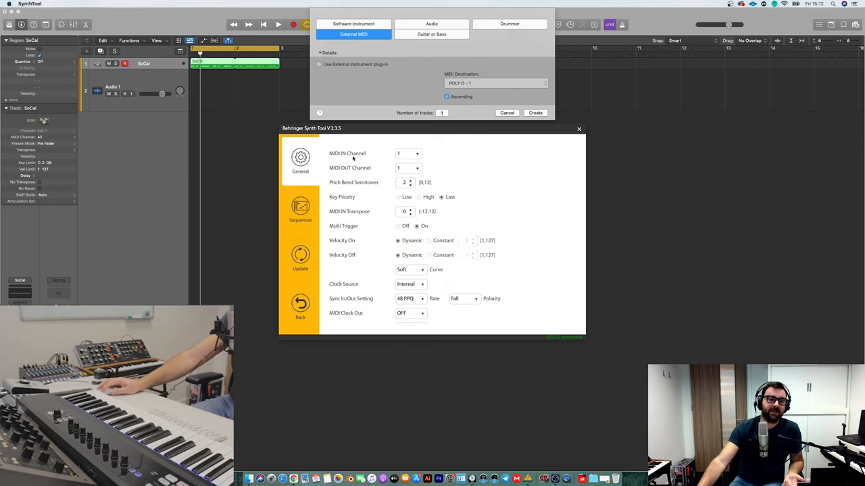
left_click(408, 154)
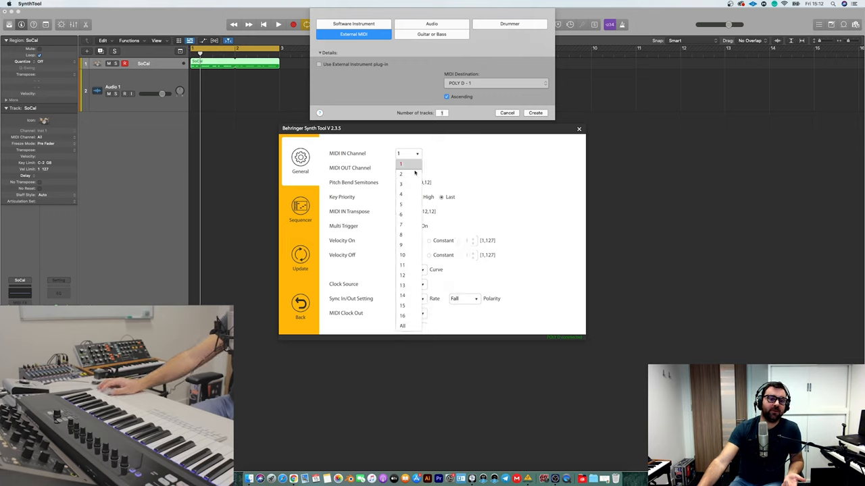
left_click(400, 164)
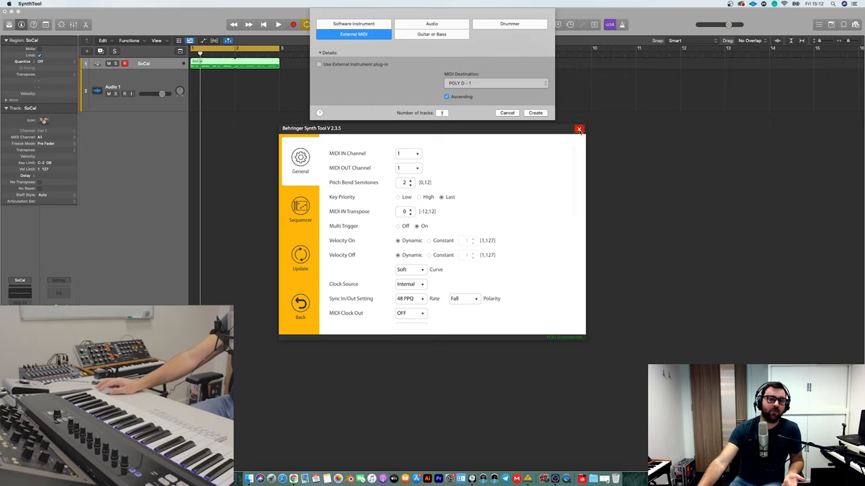
left_click(579, 130)
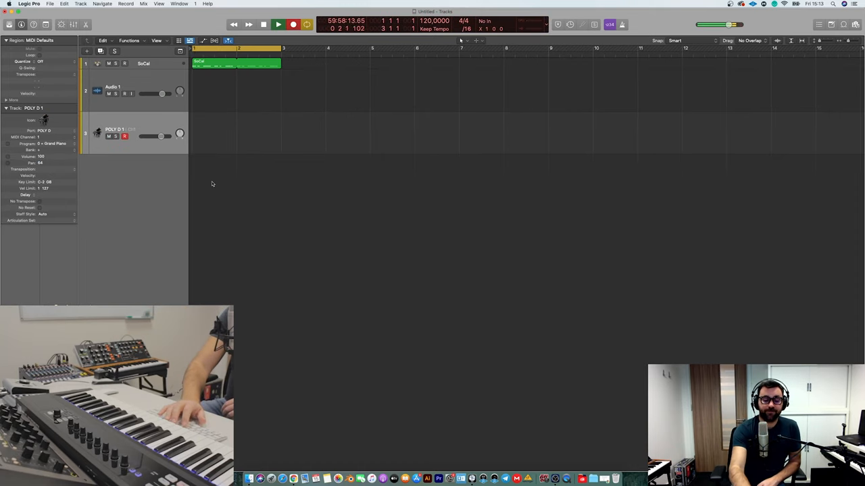
Record a MIDI take onto the POLY D 1 track and stop
left_click(292, 24)
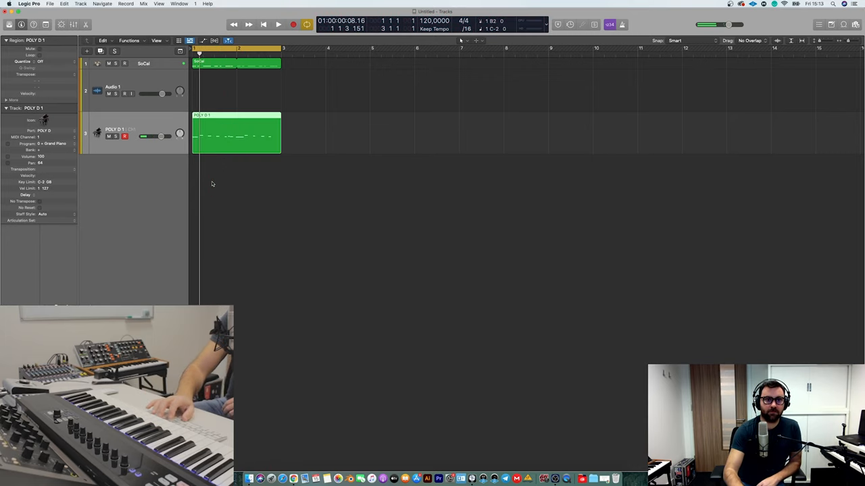
left_click(279, 24)
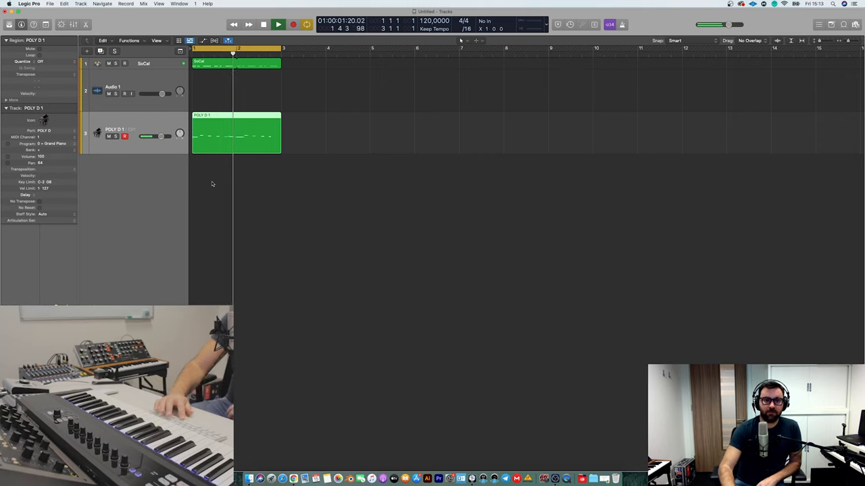